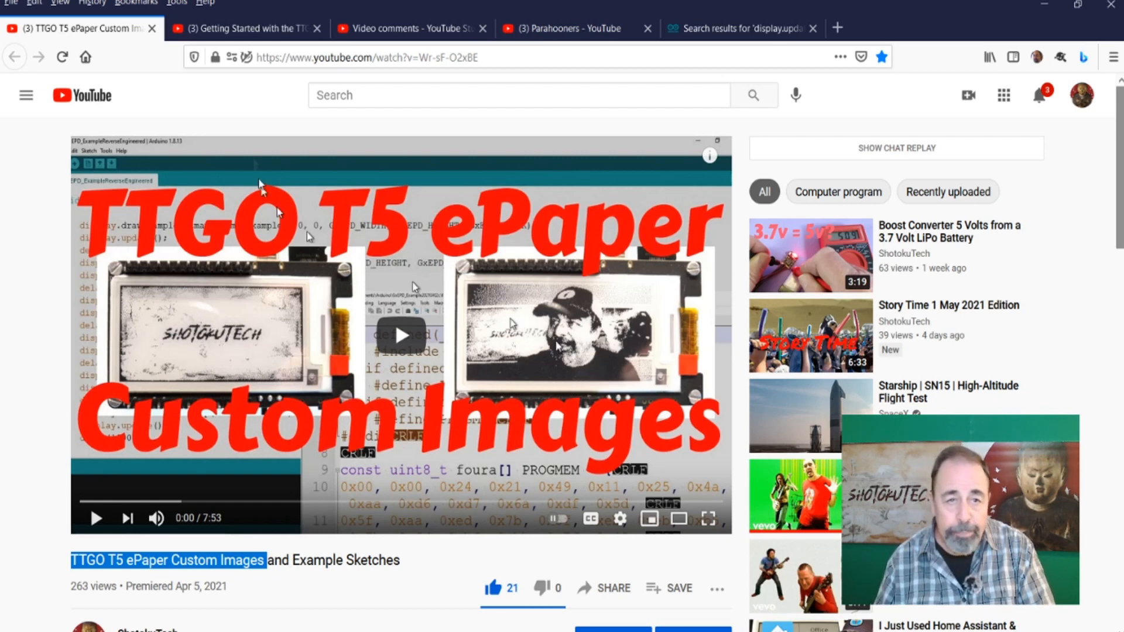
Step: Switch to the YouTube Studio comments on the TTGO T5 getting-started video
left_click(244, 28)
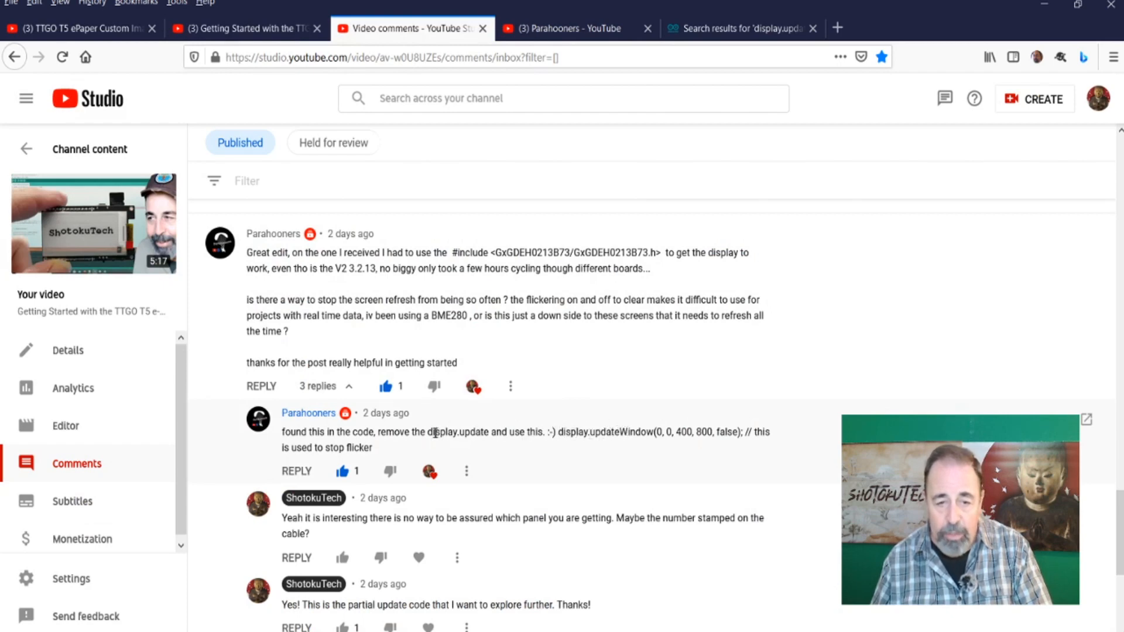
Step: Highlight display.update and the partial-update sentence in the reply, then visit the Parahooners channel
double_click(459, 432)
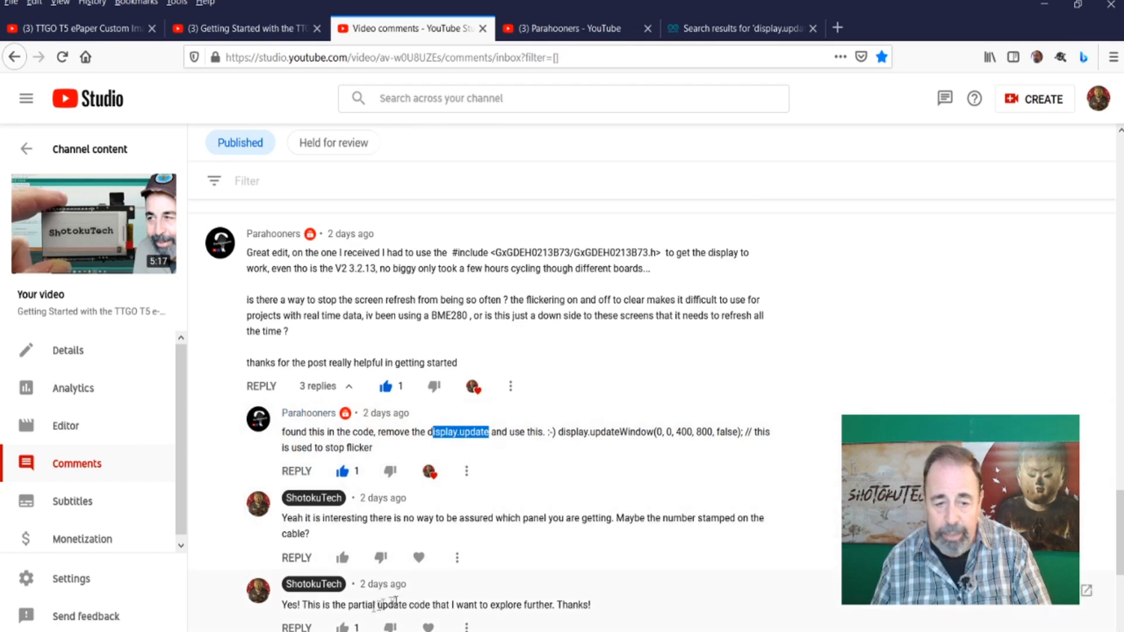
scroll("down", 3)
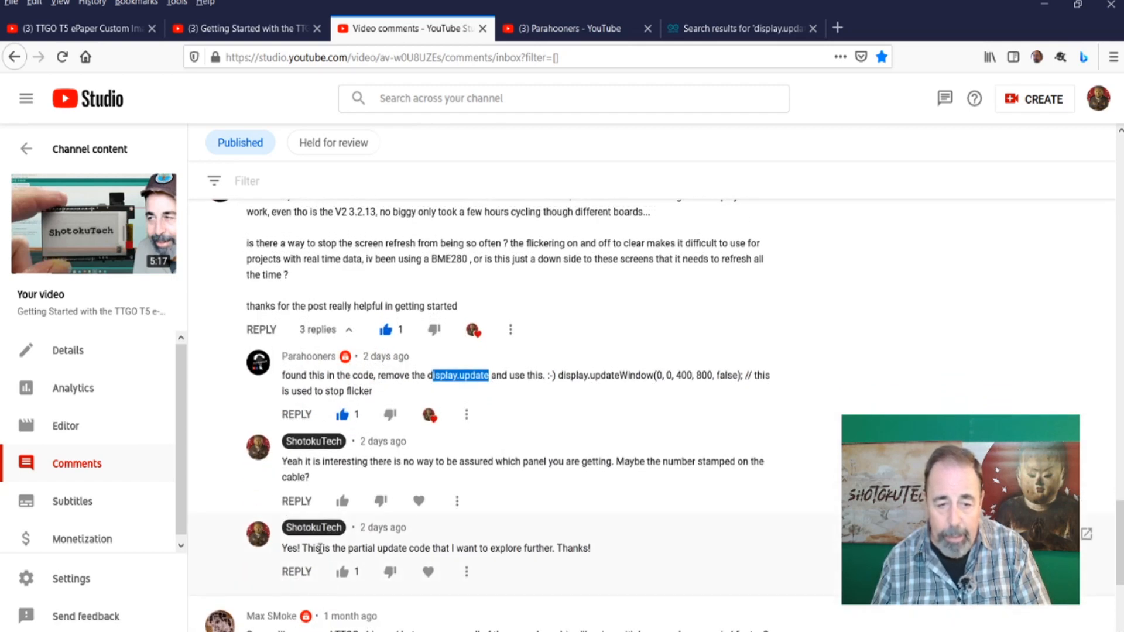
left_click_drag(319, 549, 567, 549)
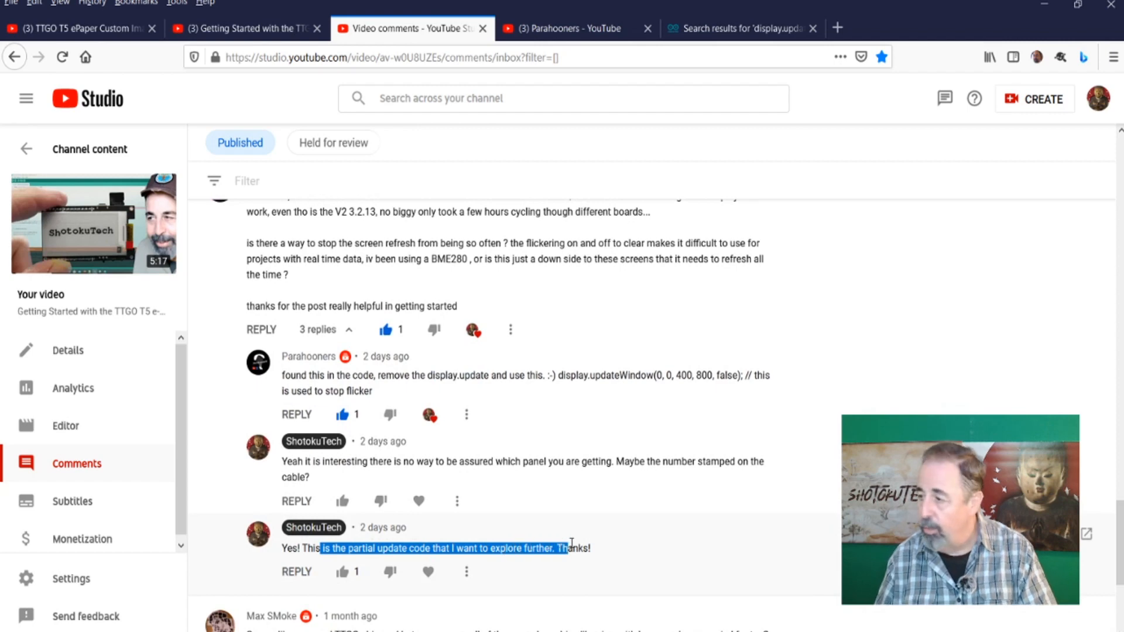
left_click(71, 29)
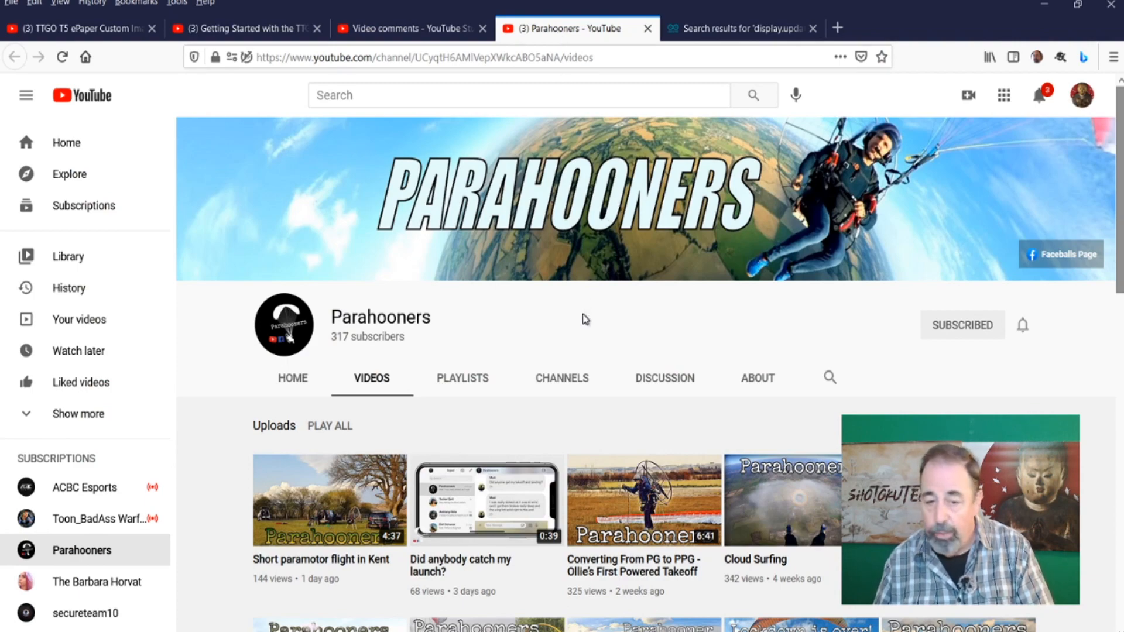
Step: Skim the Parahooners videos, then view the display.updateWindow forum search results
scroll("down", 3)
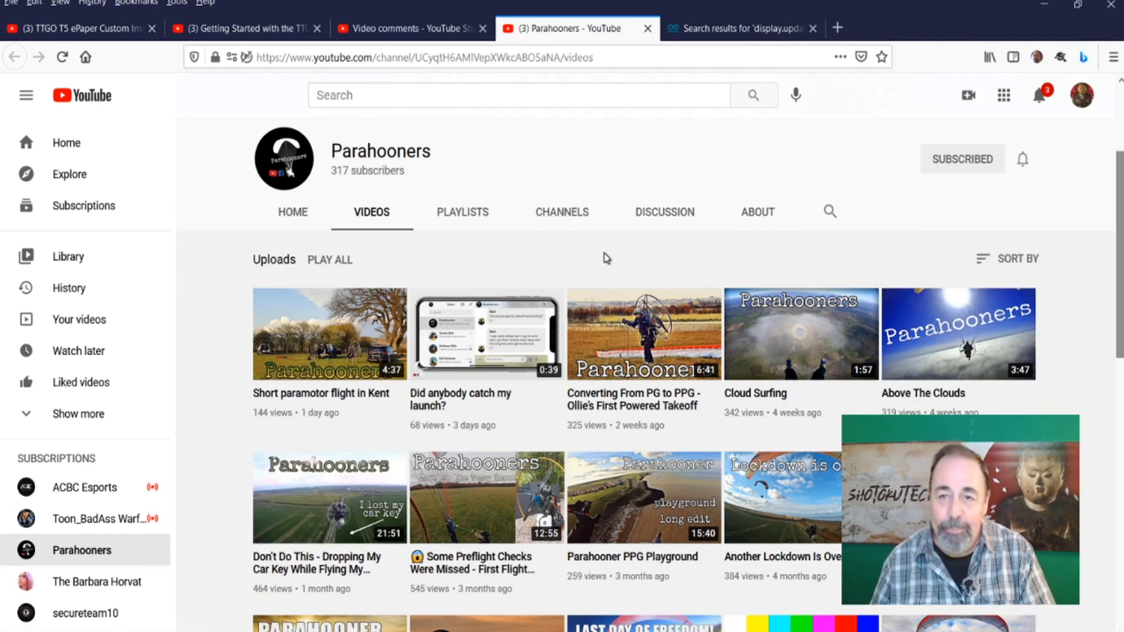
left_click(740, 28)
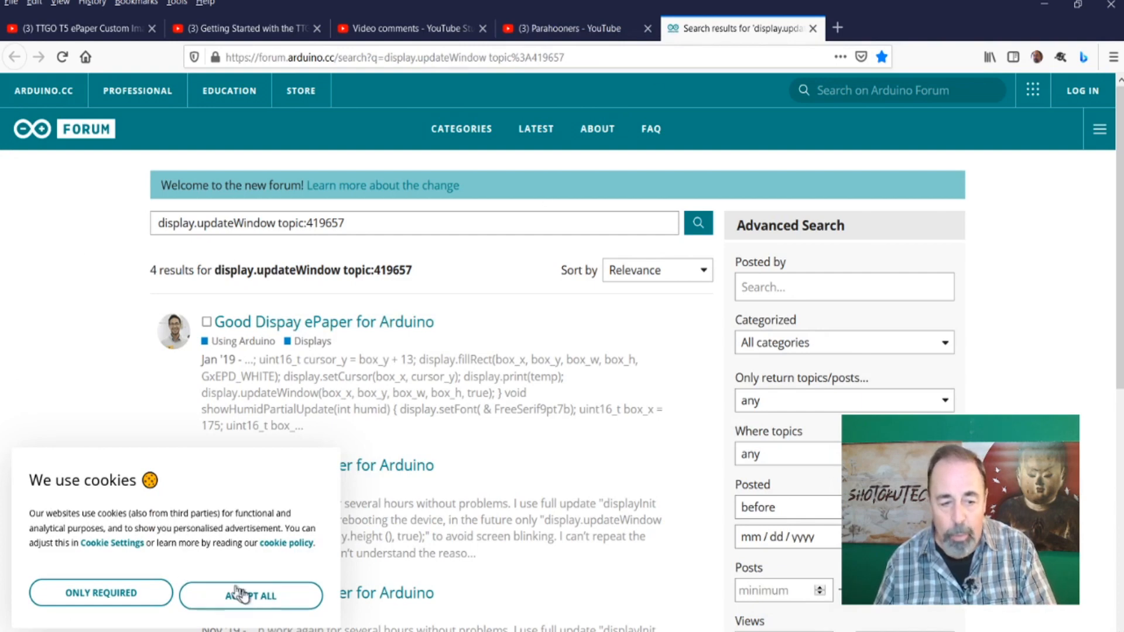
Step: Accept the Arduino Forum cookie notice and go back to the Studio comment thread
left_click(251, 593)
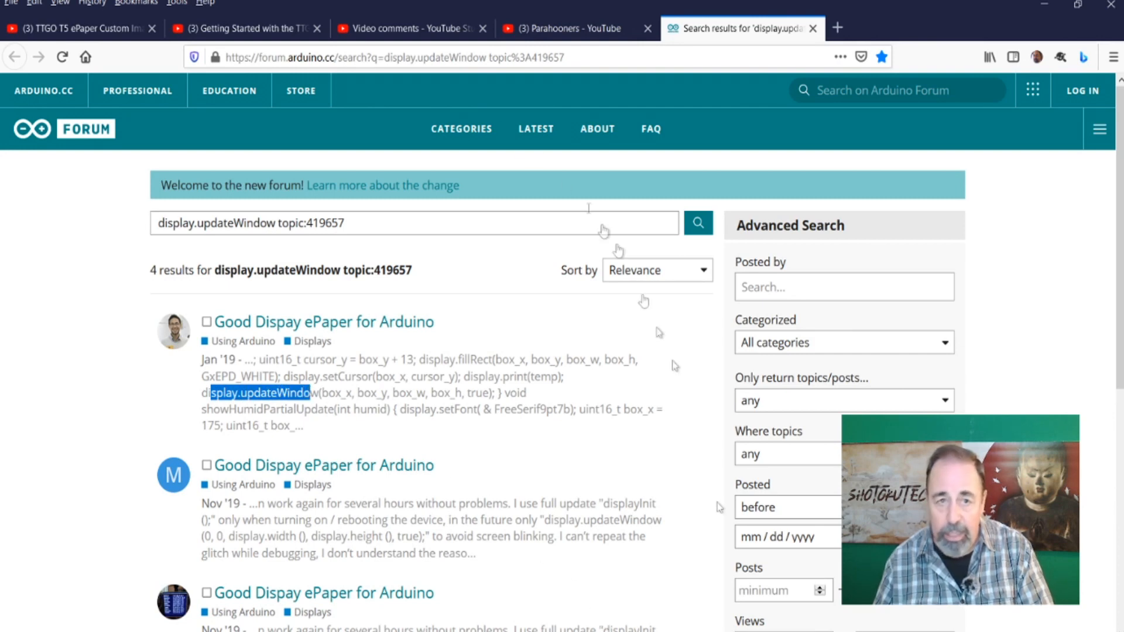
left_click(409, 28)
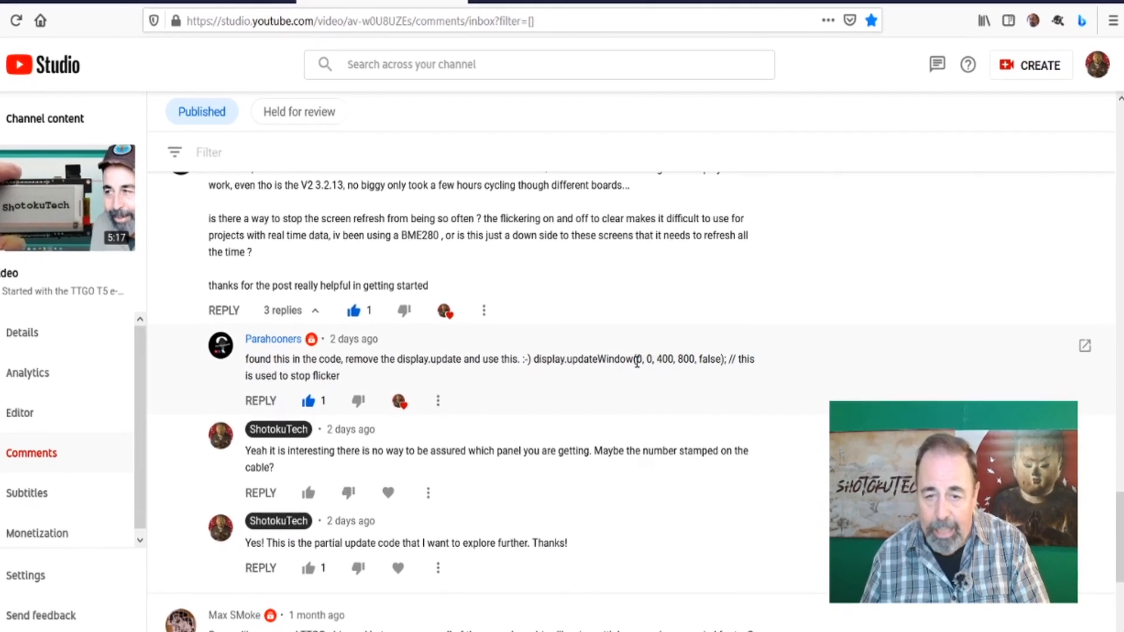
Step: Highlight display.updateWindow(0, 0, 400, 800, false); in the commenter's reply
double_click(619, 360)
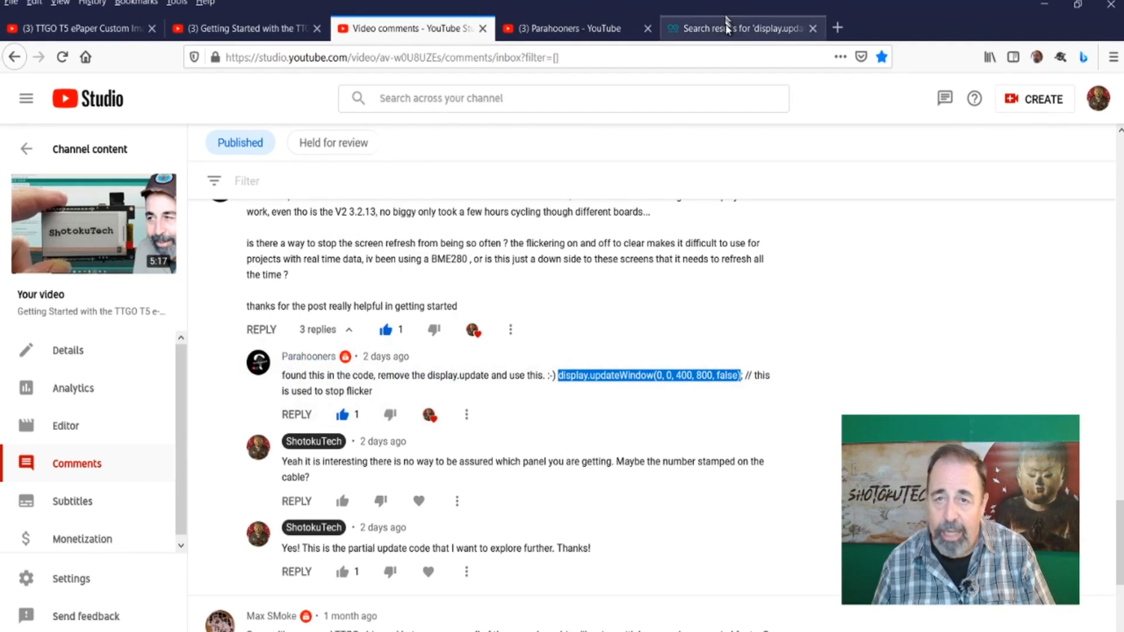
Step: Read the first 'Good Dispay ePaper for Arduino' forum post's partial update code, then return to Arduino IDE
left_click(732, 29)
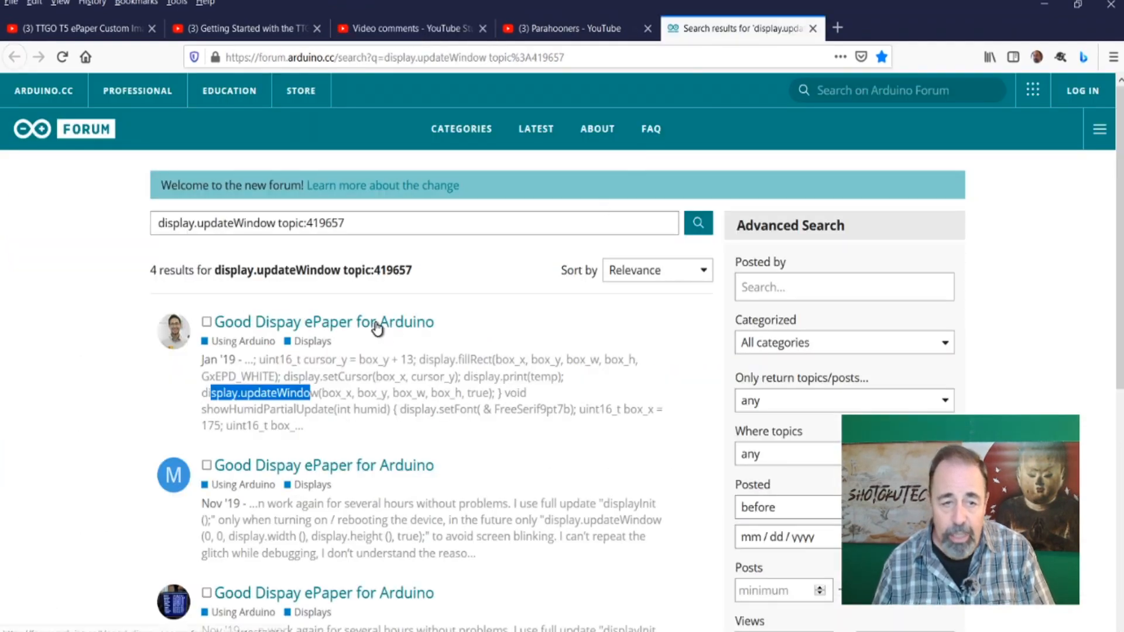
left_click(324, 322)
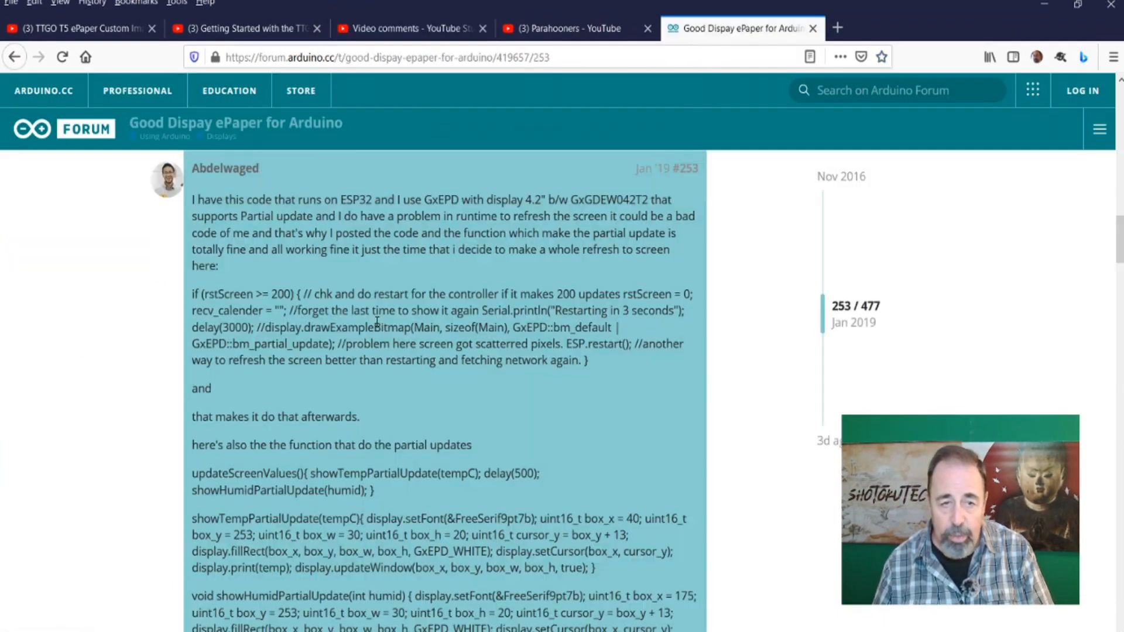
scroll("down", 3)
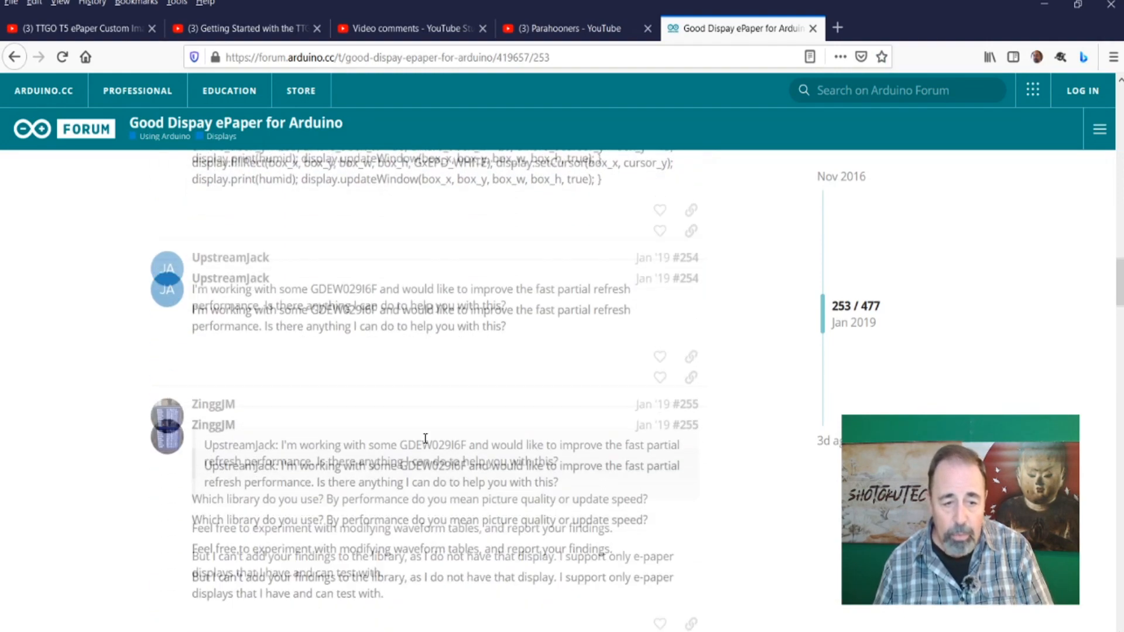
scroll("down", 3)
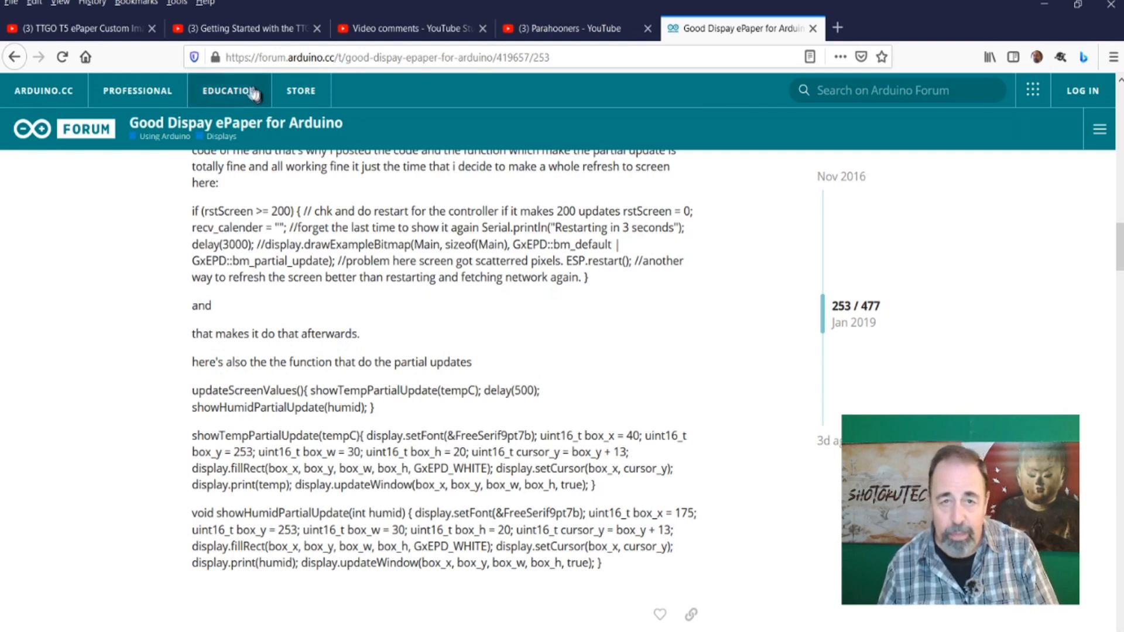
left_click(409, 29)
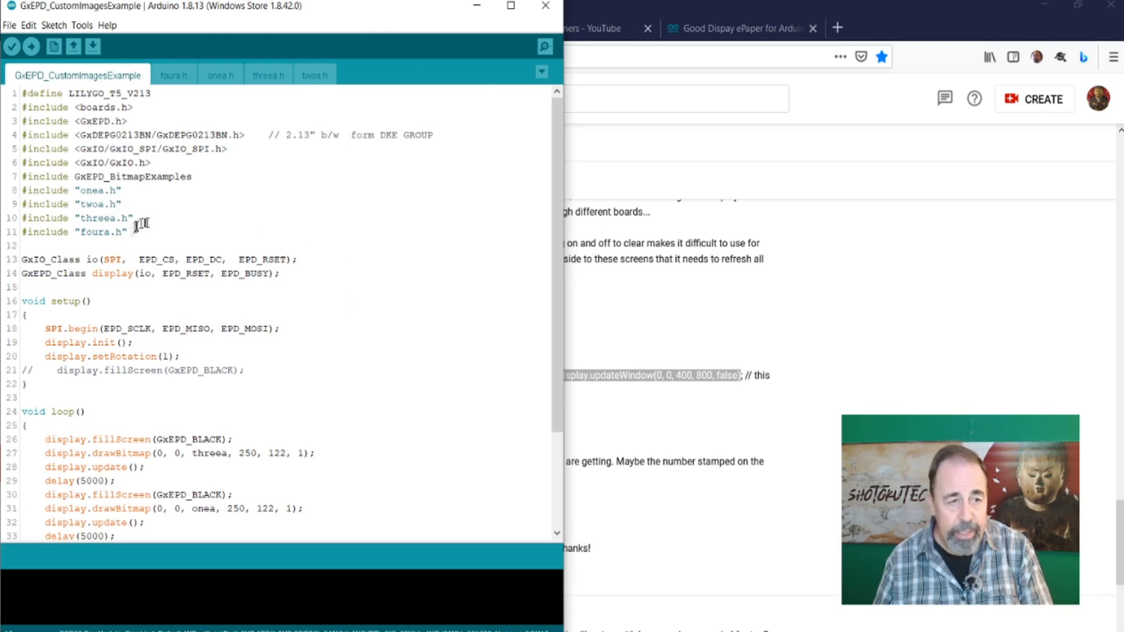
Step: Review the foura.h, onea.h and twoa.h image data, then return to the main sketch
left_click(173, 74)
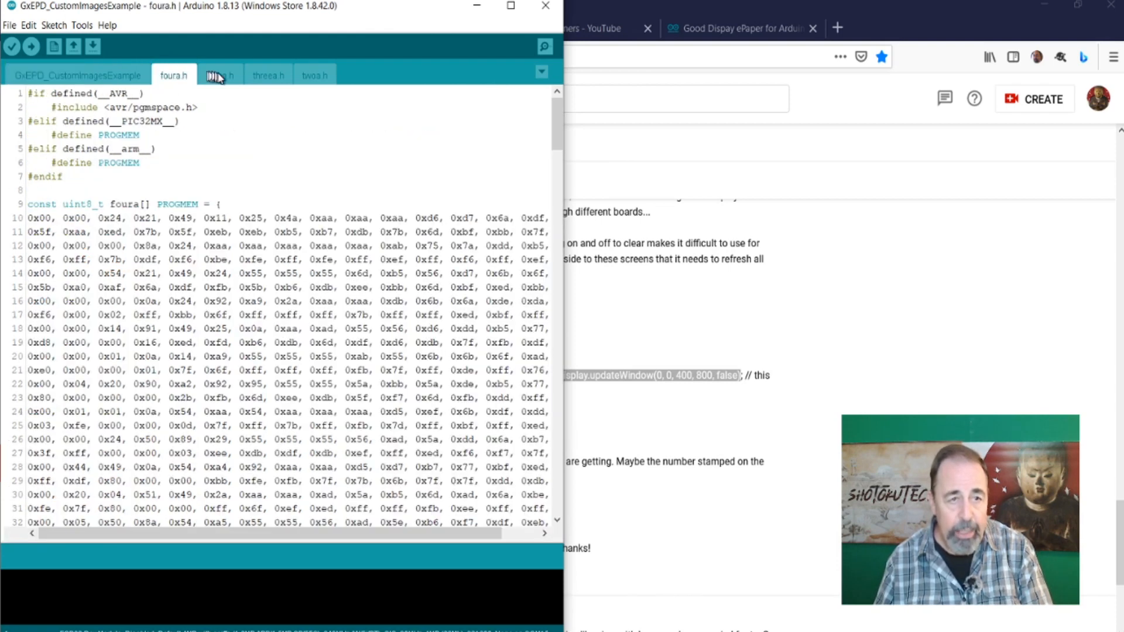
left_click(220, 75)
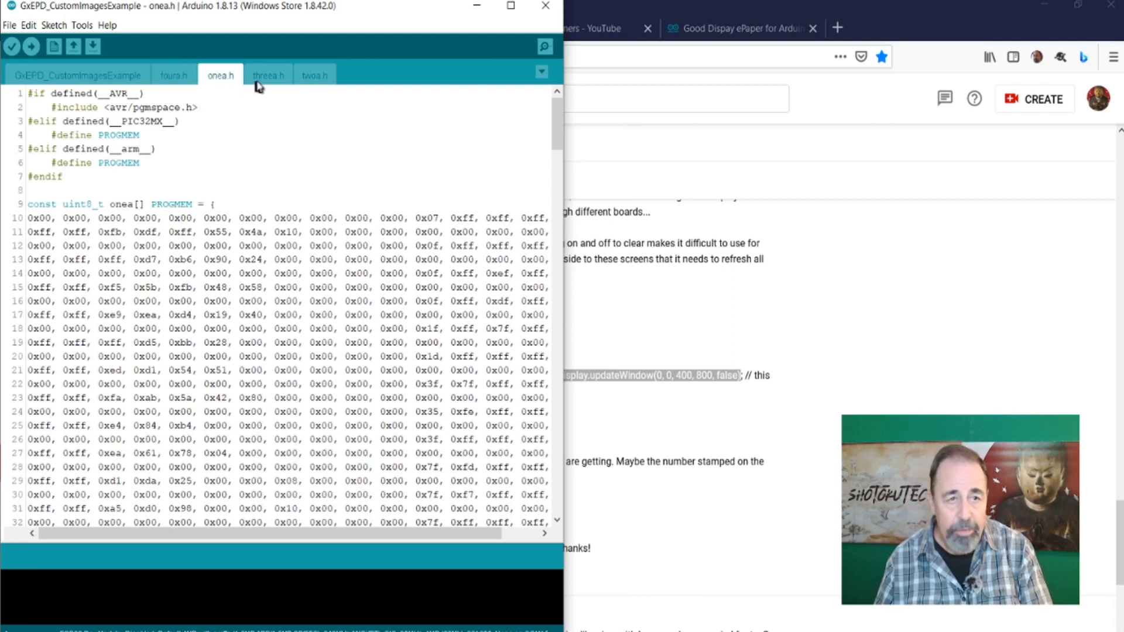
left_click(314, 75)
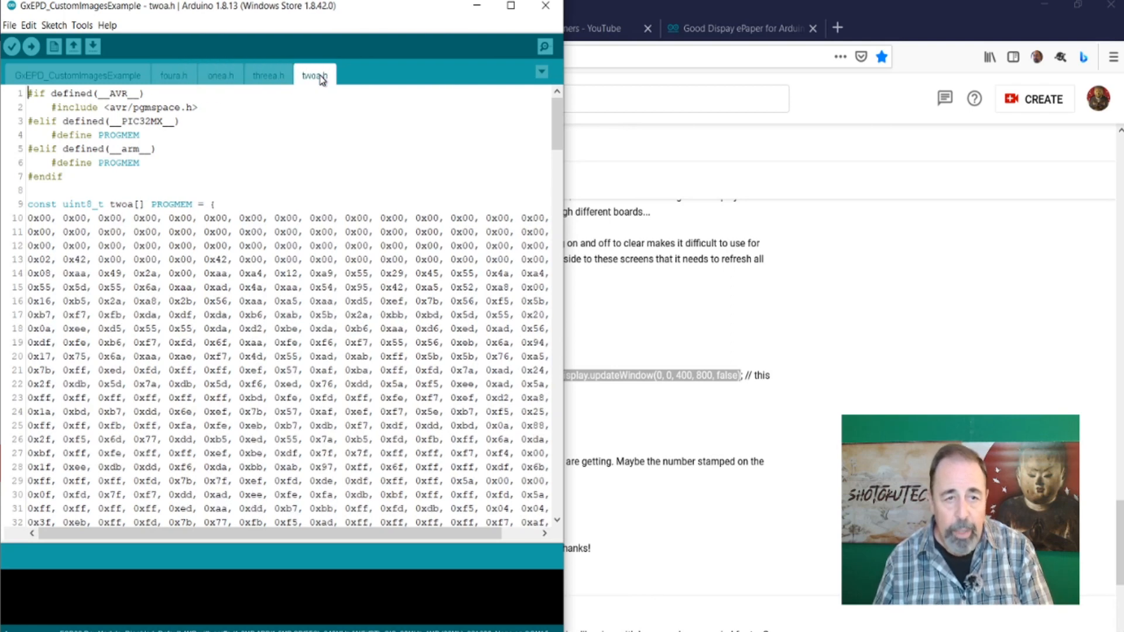
left_click(172, 75)
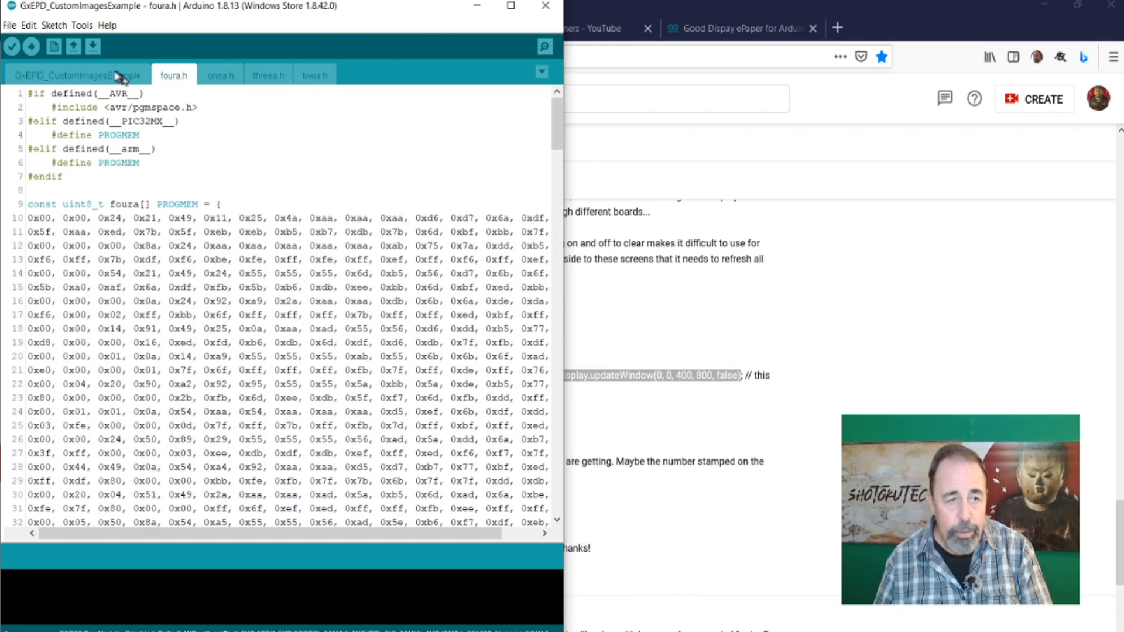
left_click(77, 75)
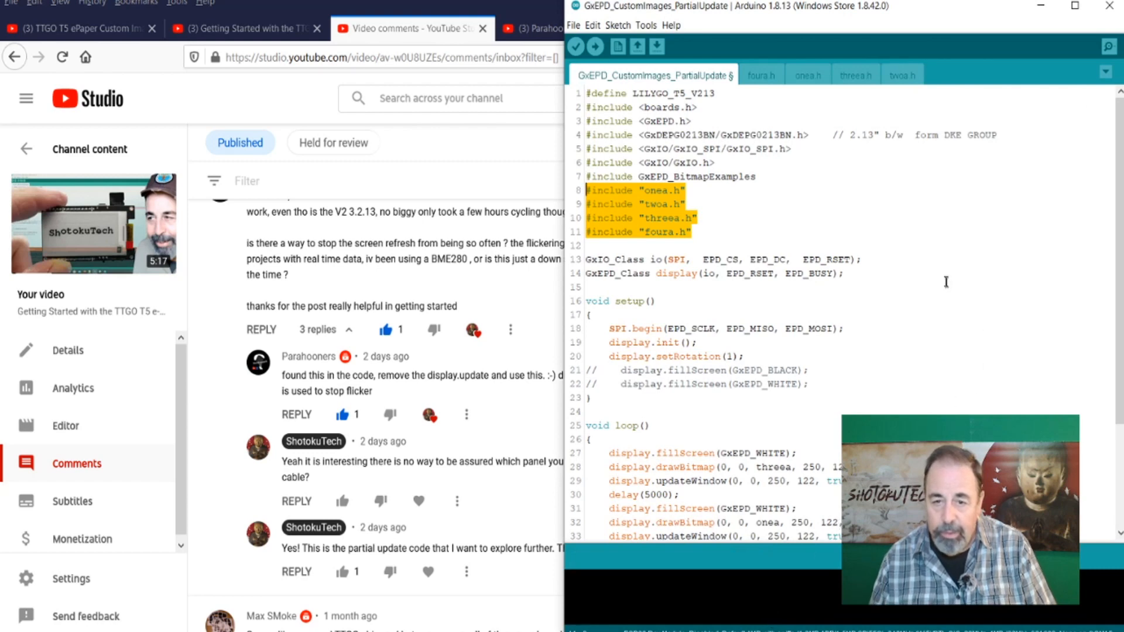
scroll("down", 3)
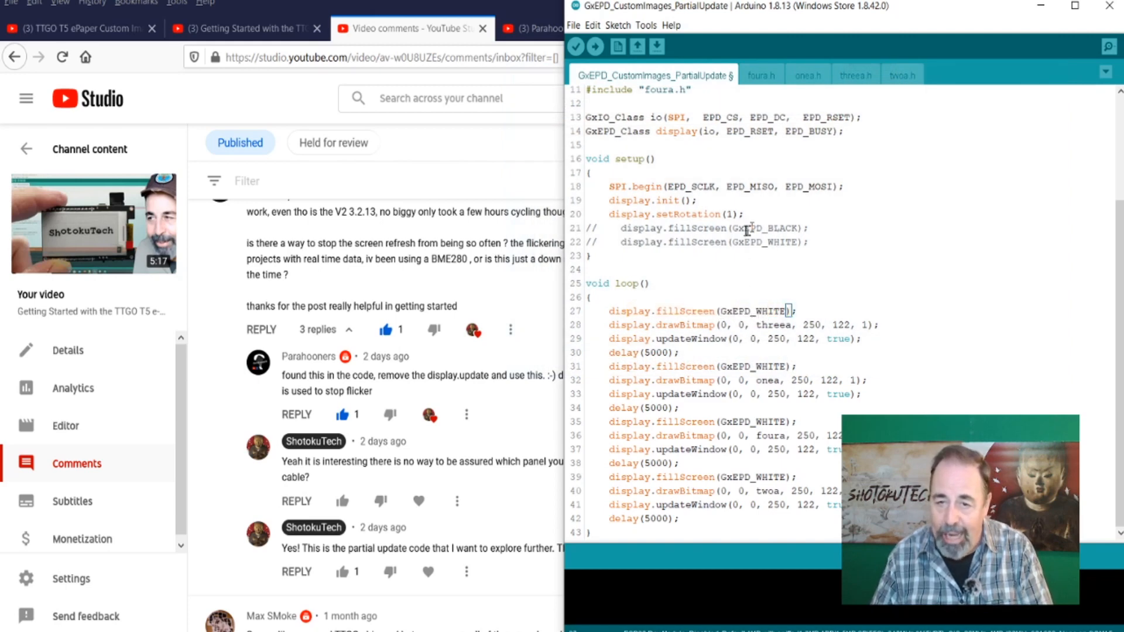
Step: Select GxEPD_WHITE in the loop's first fillScreen call
double_click(769, 228)
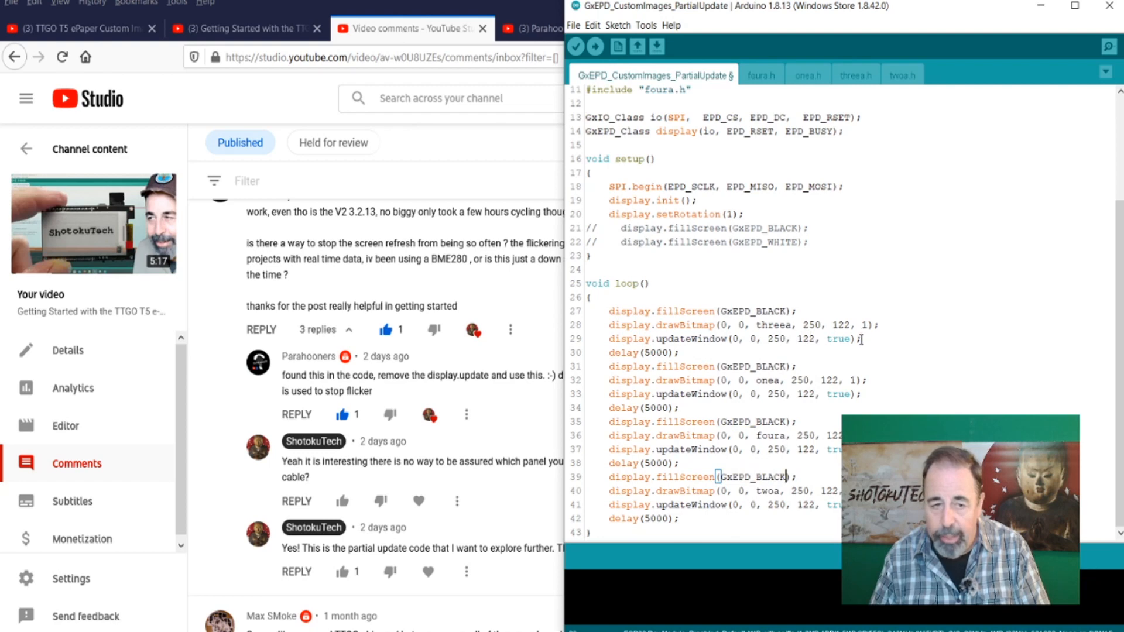
mouse_move(480, 298)
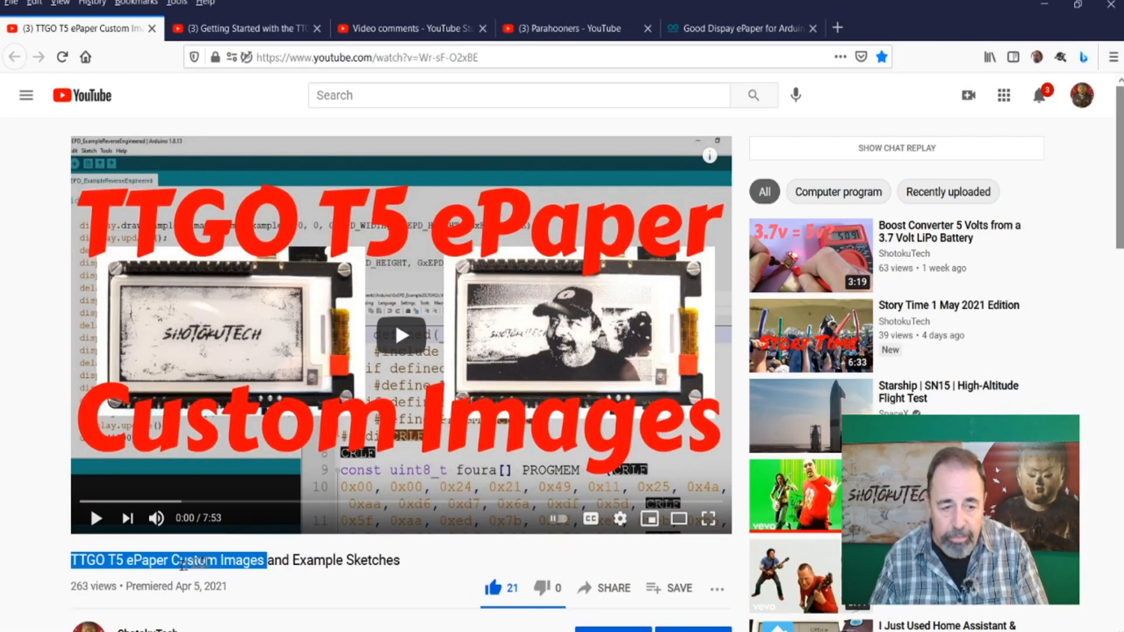
double_click(194, 560)
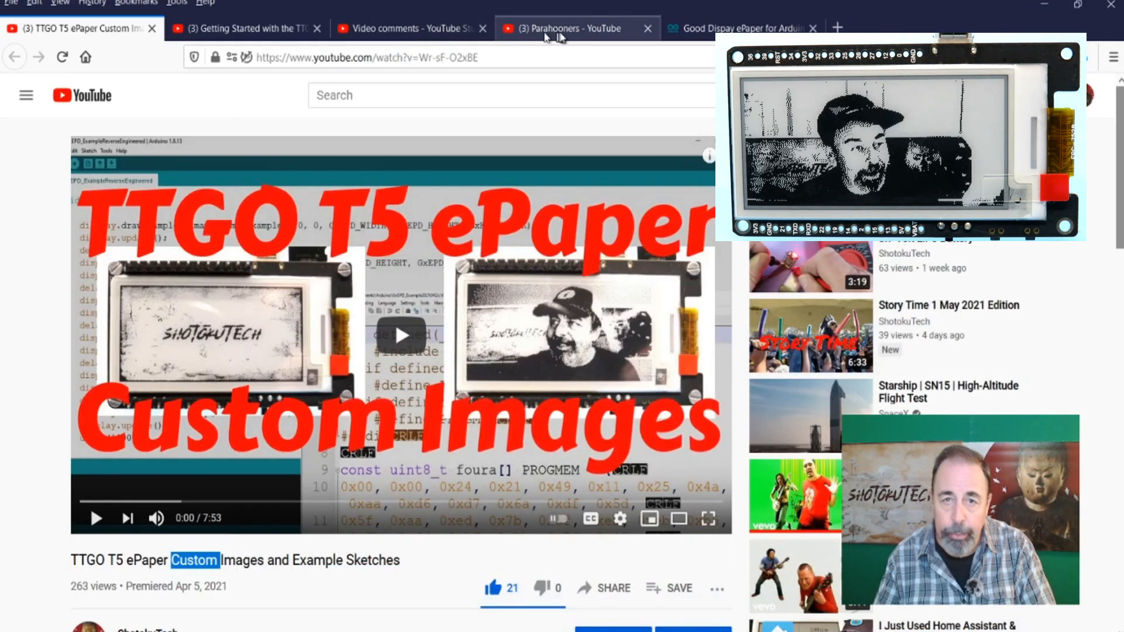
Step: Open the 'Getting Started with the TTGO T5 e-Paper Display Development Board' video page
left_click(409, 28)
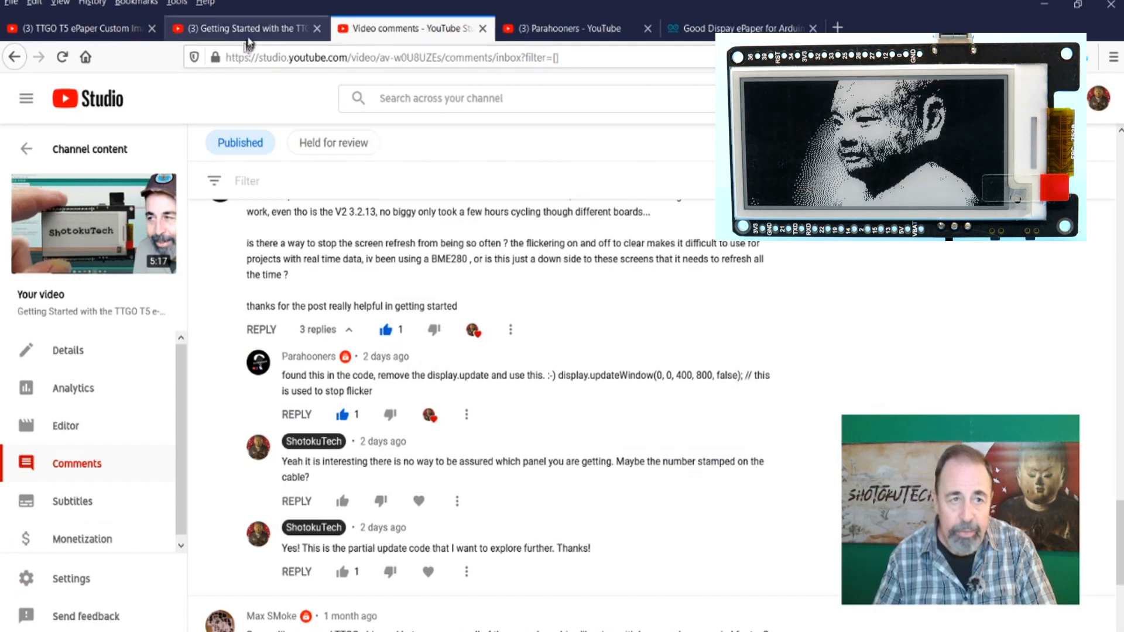
left_click(243, 28)
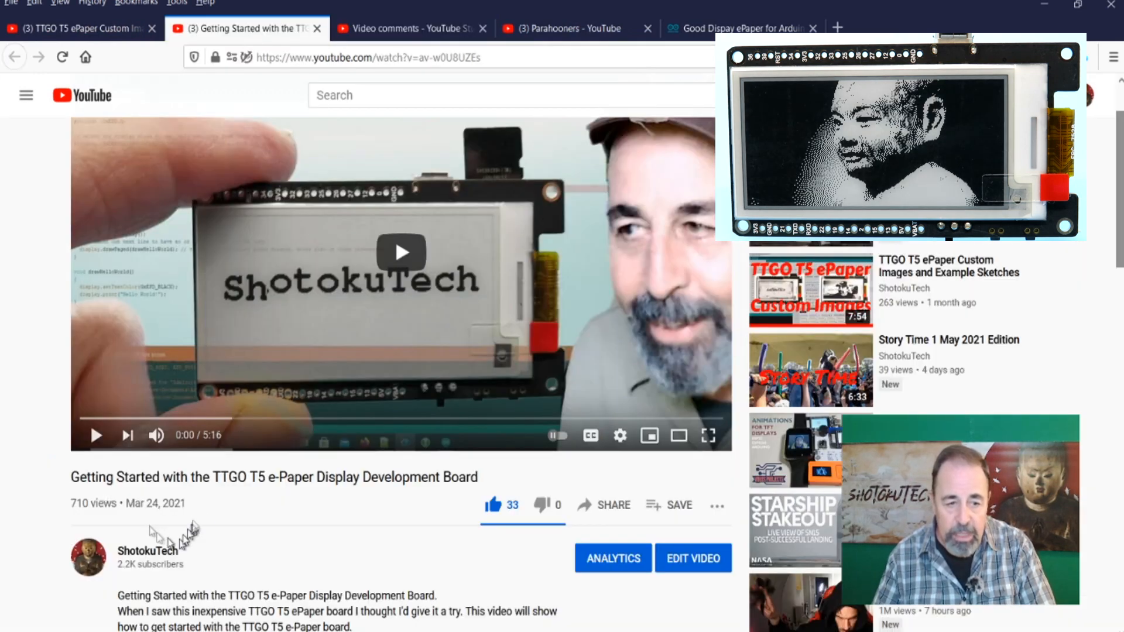